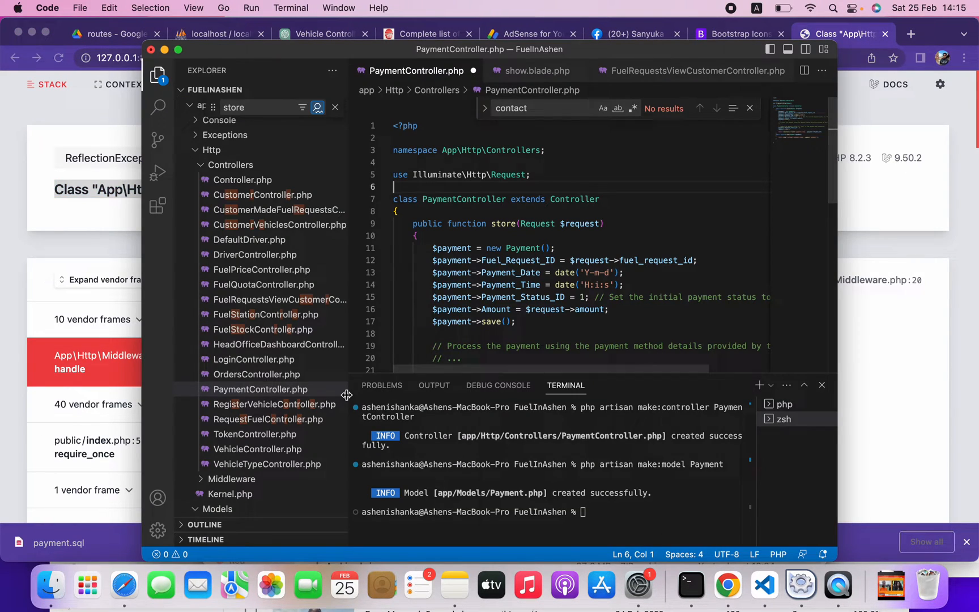
Step: Collapse the app/Http and app/Models folders in the Explorer and open routes/web.php
{"action": "scroll", "scroll_direction": "down", "scroll_amount": 3}
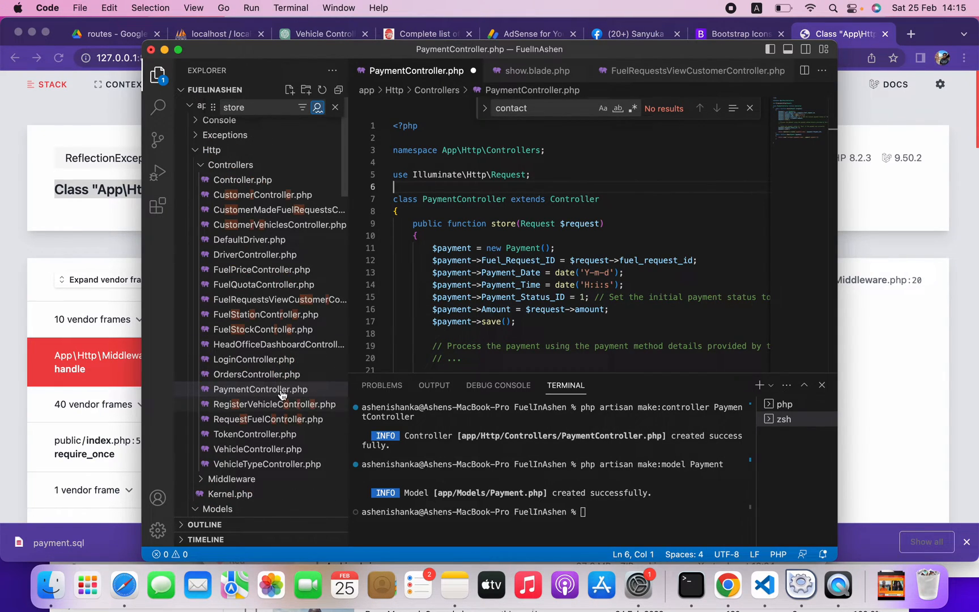
{"action": "left_click", "coordinate": [231, 164]}
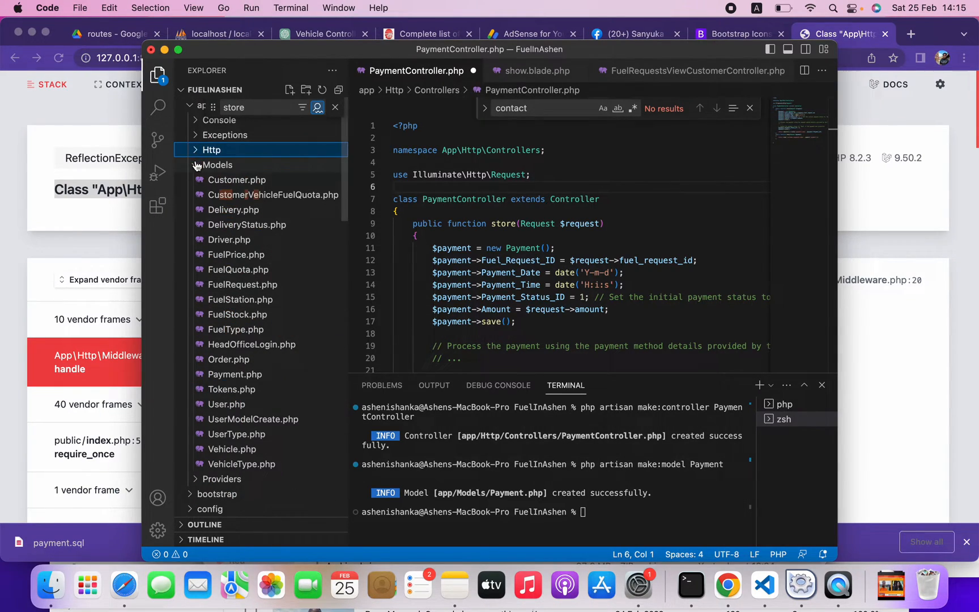
{"action": "left_click", "coordinate": [211, 150]}
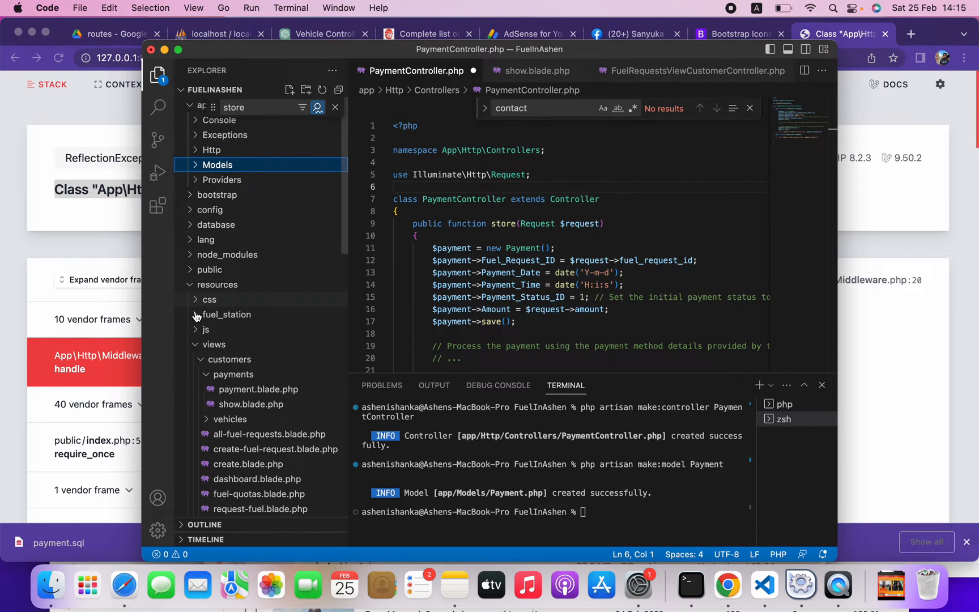
{"action": "left_click", "coordinate": [216, 284]}
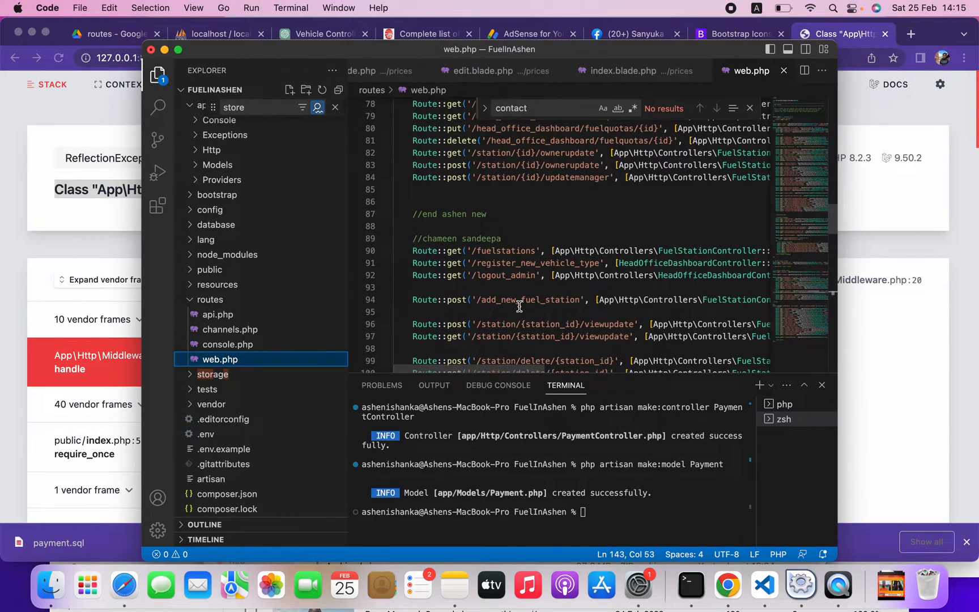
Step: Scroll web.php to the Route::post('/payments') and Route::get('/payments/{payment}') routes
{"action": "scroll", "scroll_direction": "up", "scroll_amount": 3}
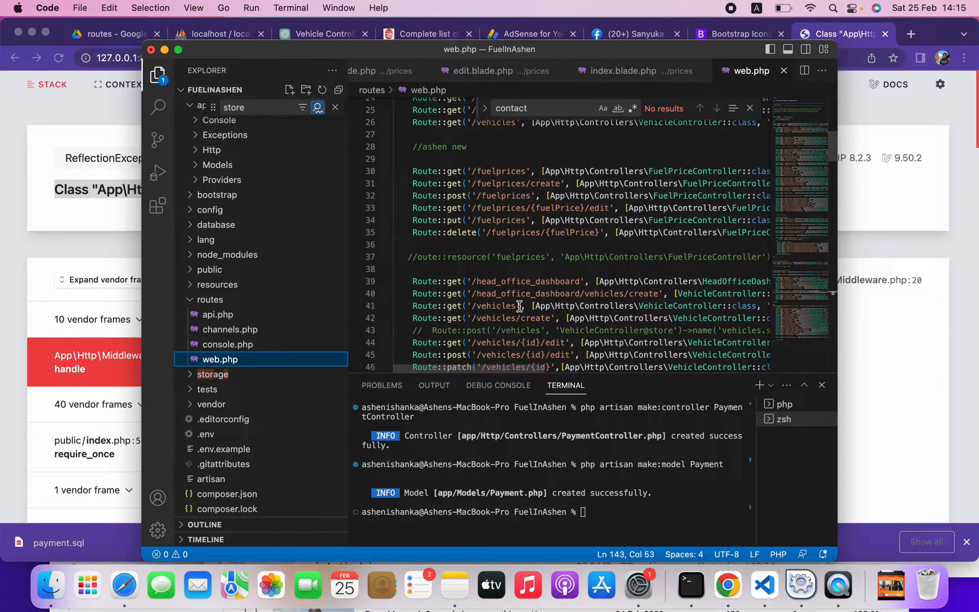
{"action": "scroll", "scroll_direction": "down", "scroll_amount": 3}
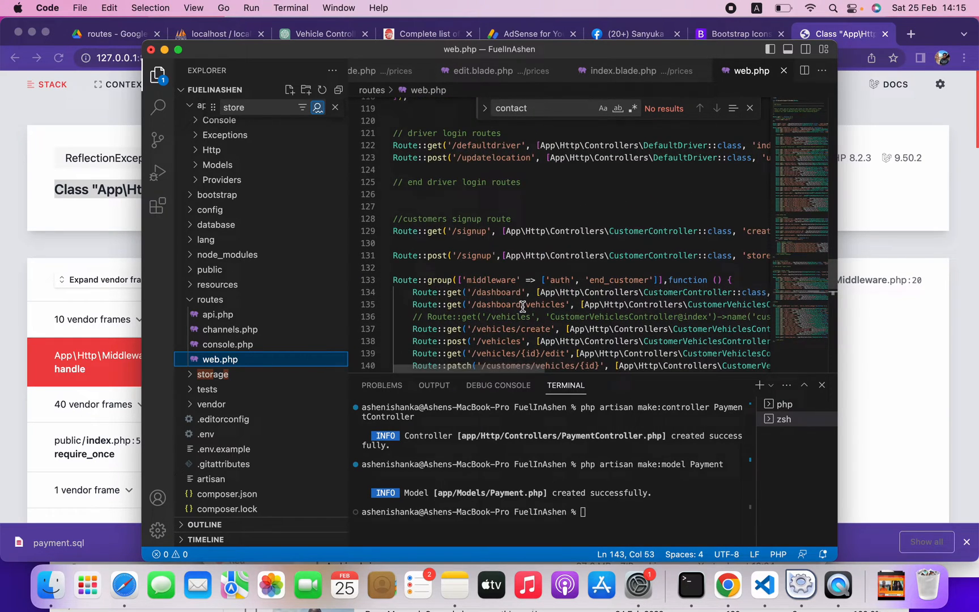
{"action": "scroll", "scroll_direction": "down", "scroll_amount": 3}
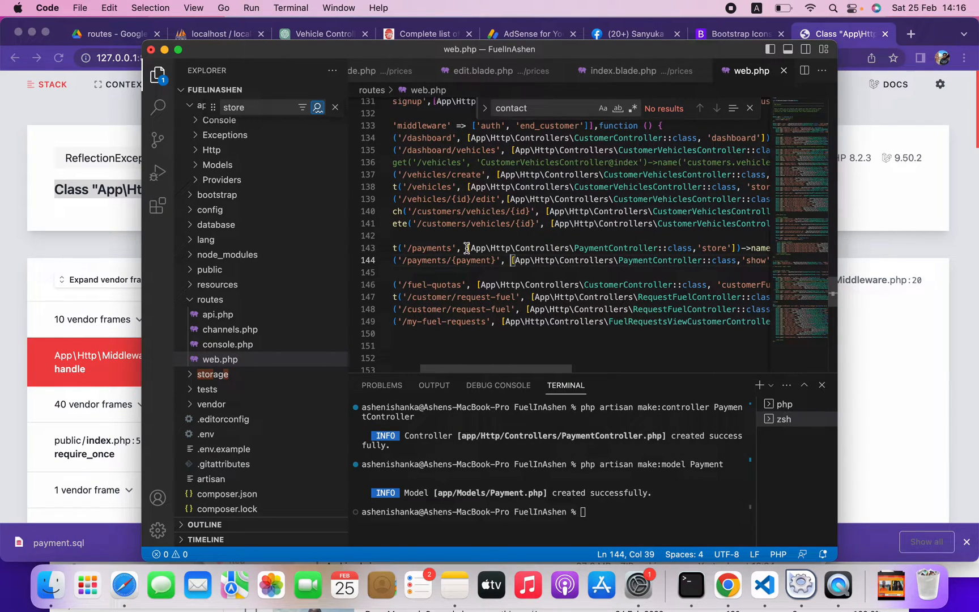
{"action": "left_click_drag", "start_coordinate": [471, 248], "coordinate": [651, 261]}
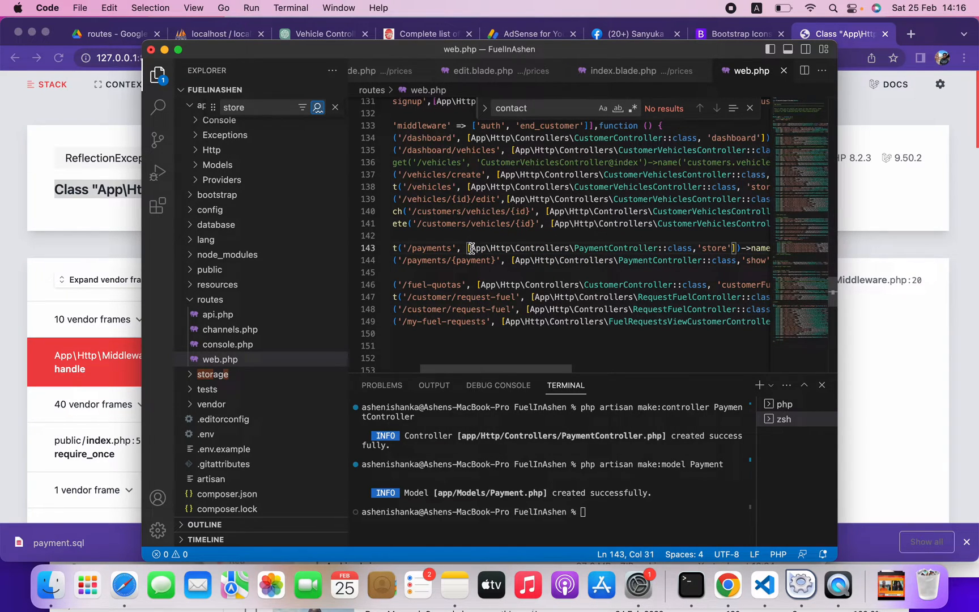
{"action": "double_click", "coordinate": [516, 248]}
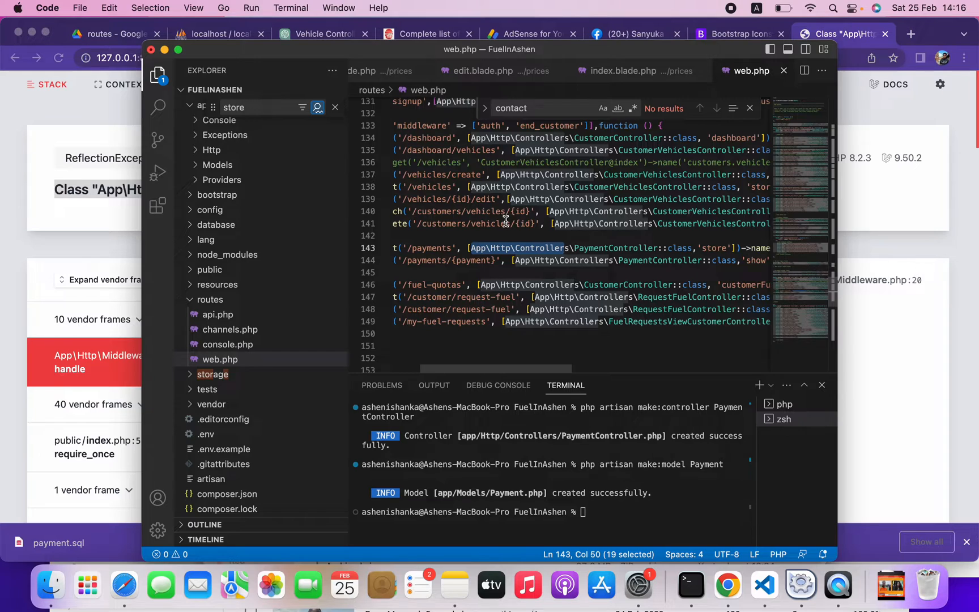
{"action": "mouse_move", "coordinate": [541, 202]}
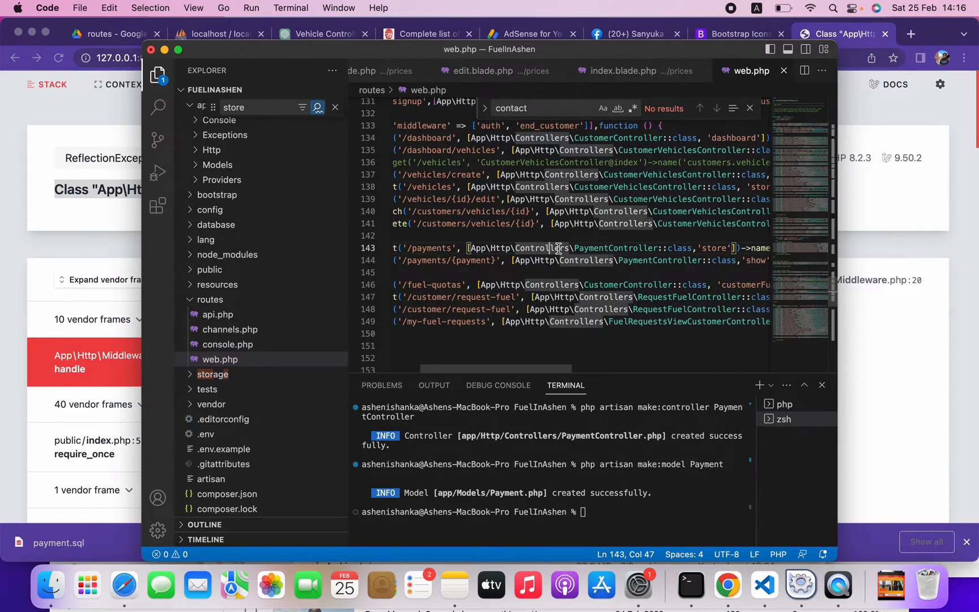
{"action": "left_click", "coordinate": [568, 261]}
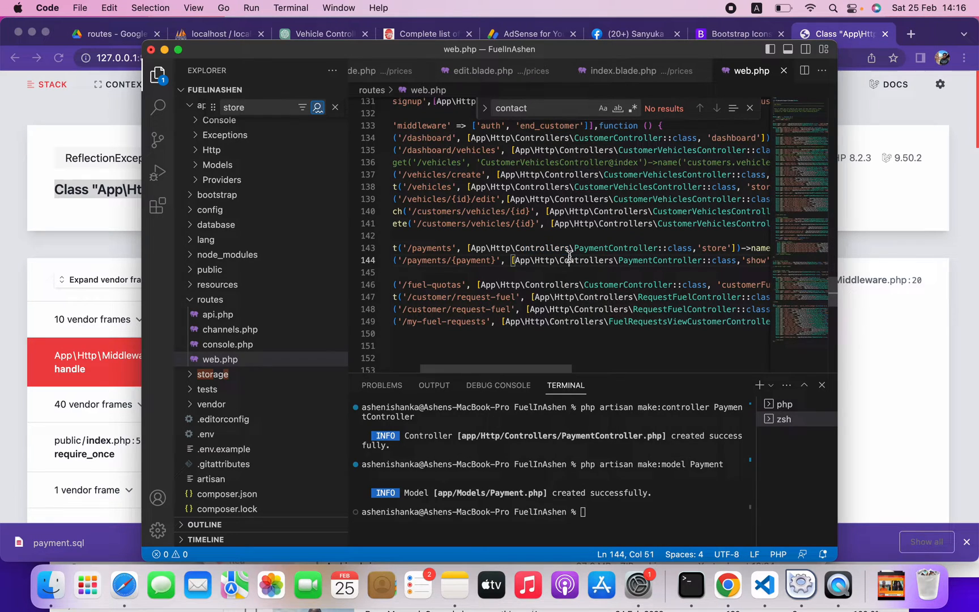
{"action": "double_click", "coordinate": [612, 248]}
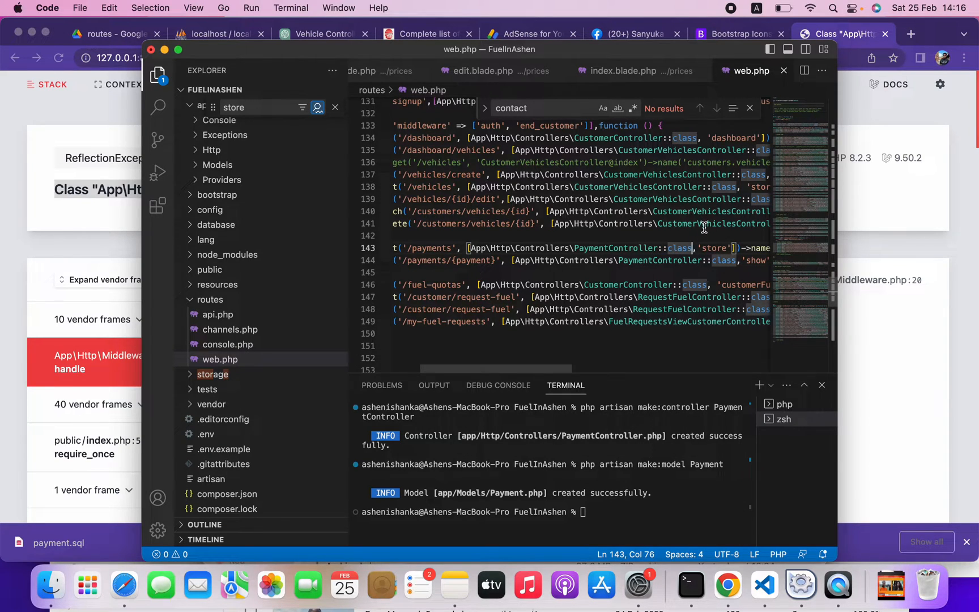
{"action": "double_click", "coordinate": [674, 249]}
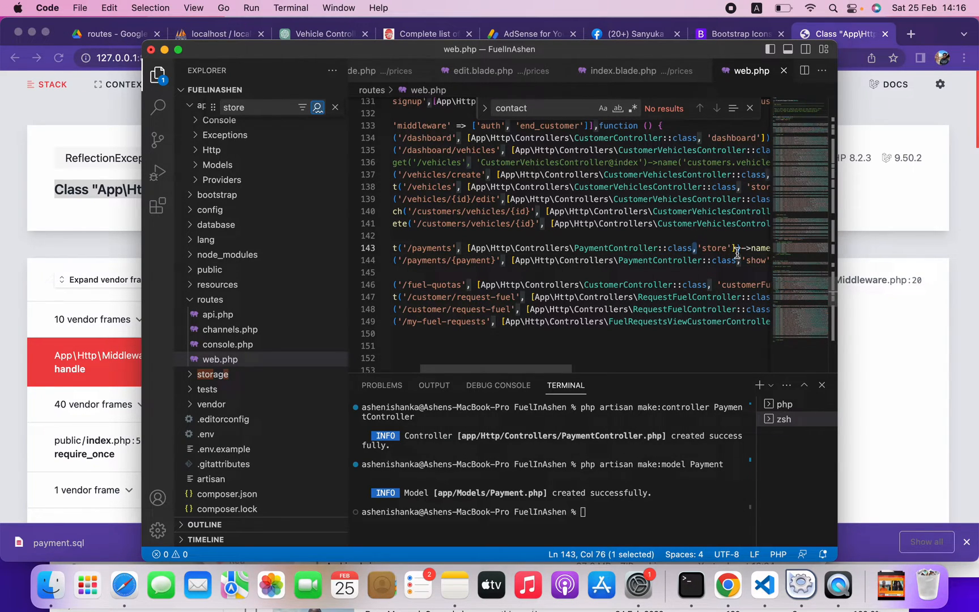
{"action": "double_click", "coordinate": [710, 248]}
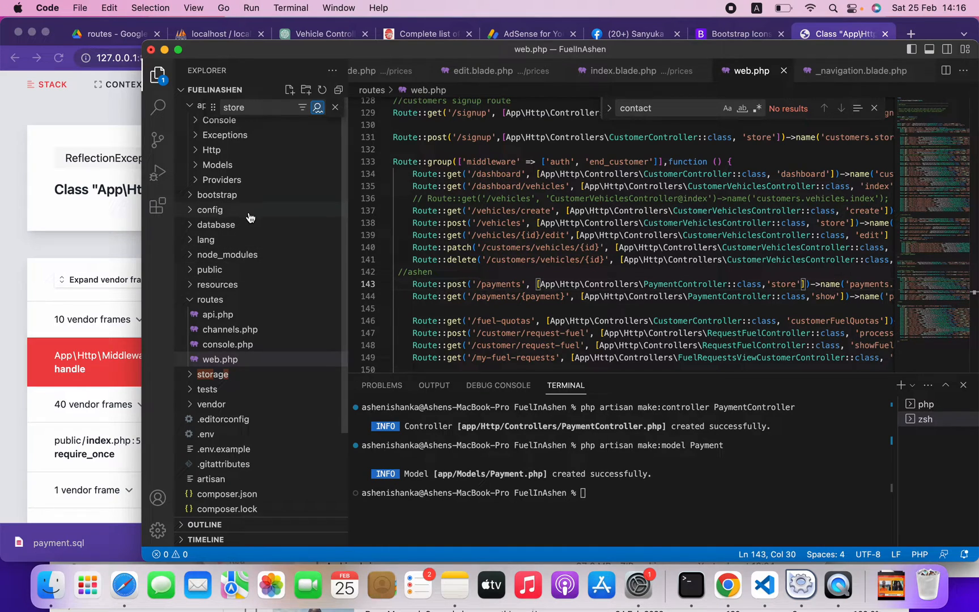
{"action": "mouse_move", "coordinate": [219, 180]}
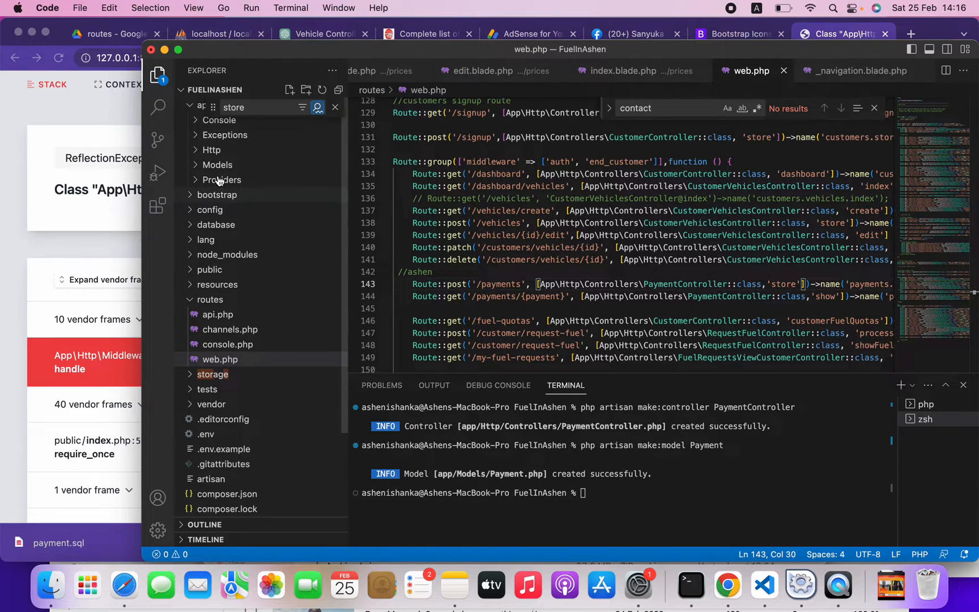
Step: Open PaymentController.php from app/Http/Controllers and select Controllers in its namespace line
{"action": "left_click", "coordinate": [211, 150]}
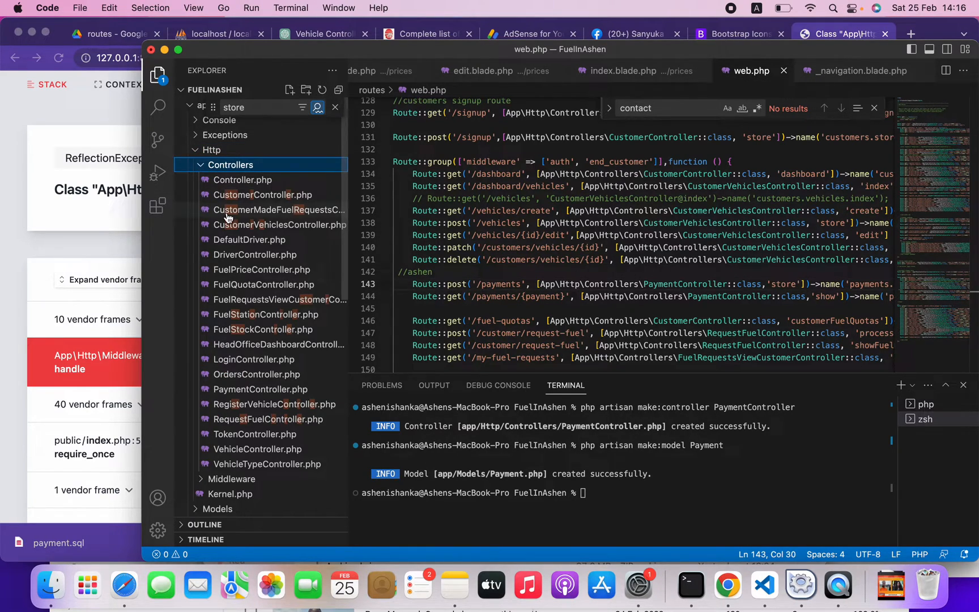
{"action": "mouse_move", "coordinate": [243, 389]}
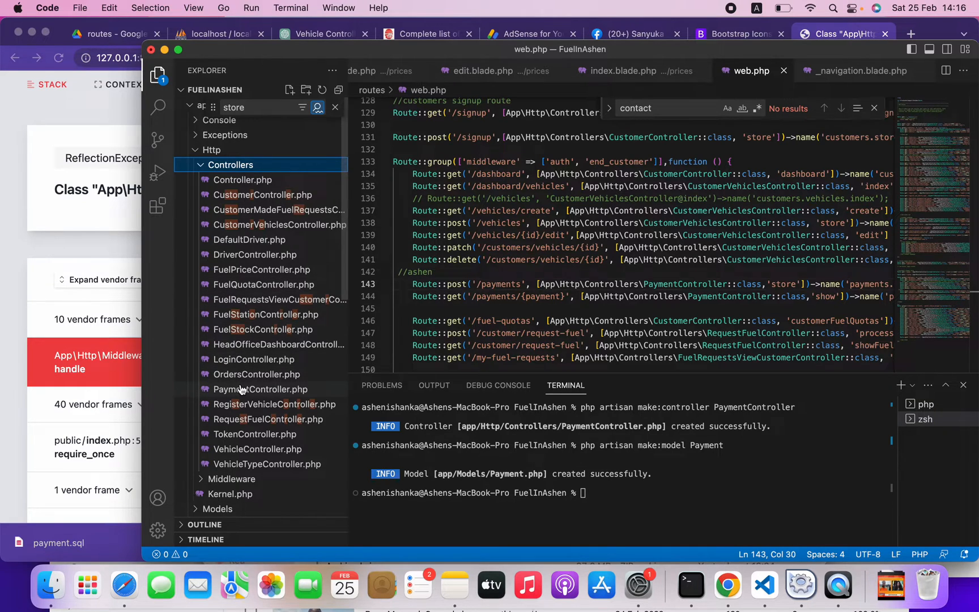
{"action": "left_click", "coordinate": [259, 389]}
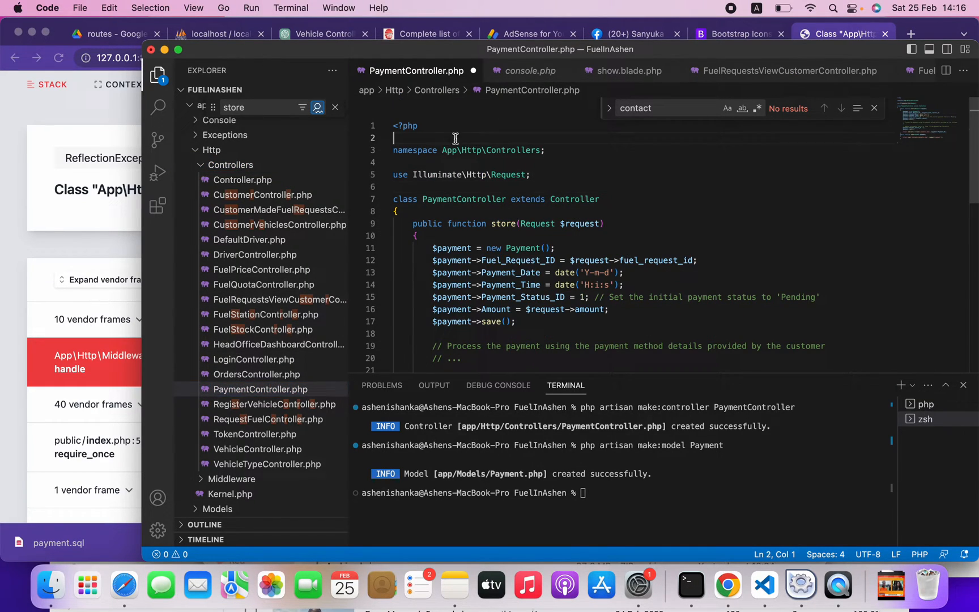
{"action": "mouse_move", "coordinate": [502, 127]}
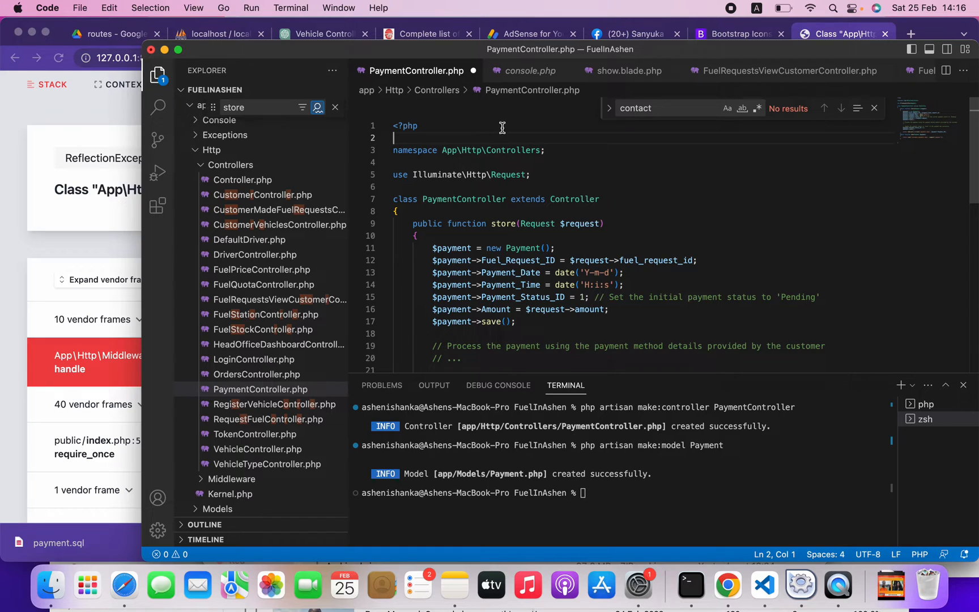
{"action": "double_click", "coordinate": [513, 150]}
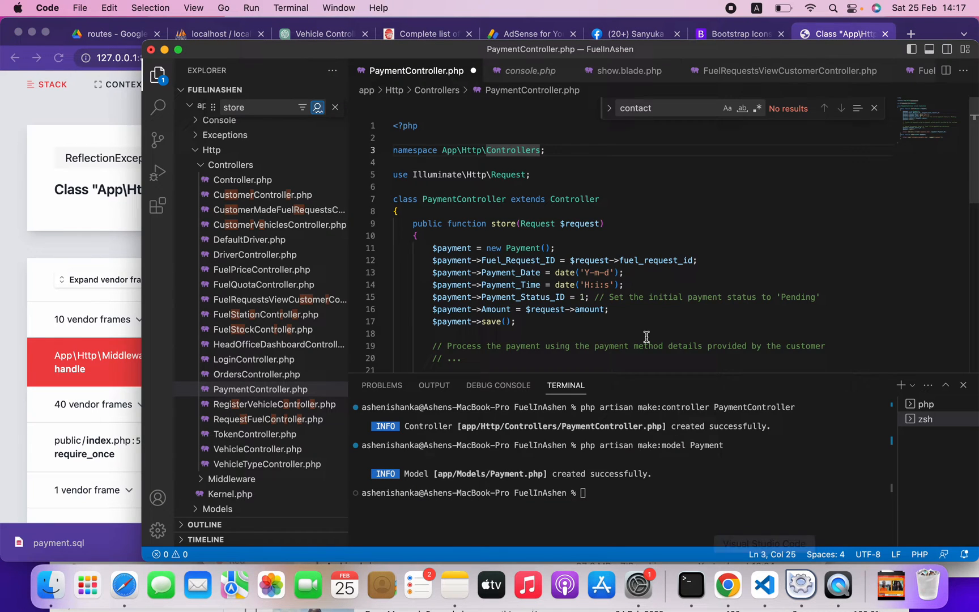
{"action": "scroll", "scroll_direction": "down", "scroll_amount": 3}
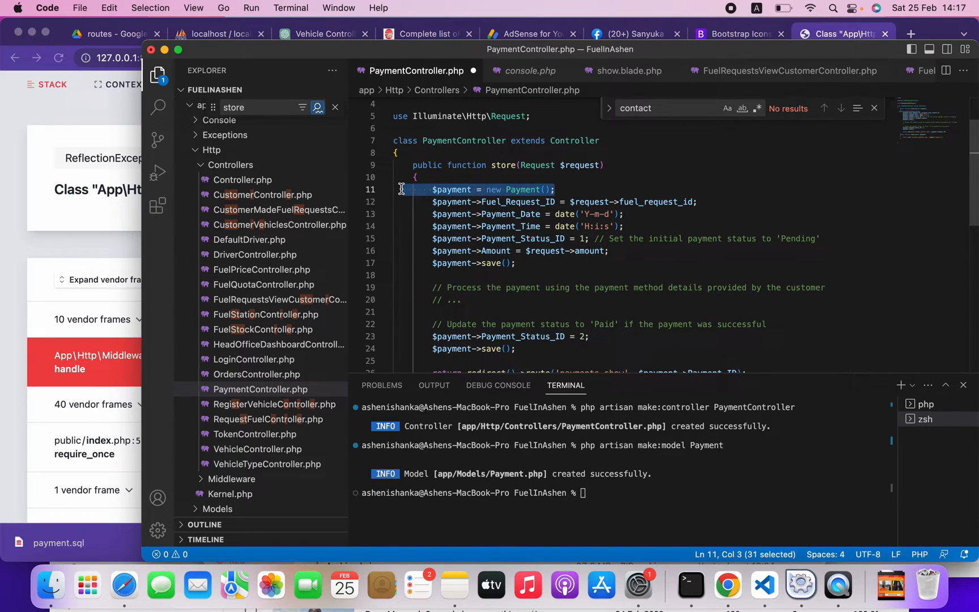
{"action": "mouse_move", "coordinate": [574, 145]}
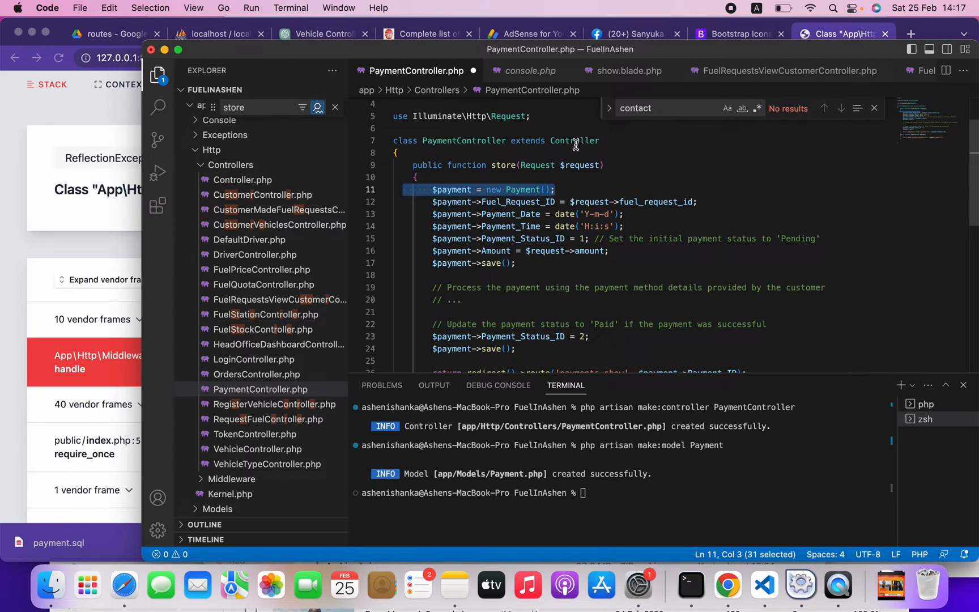
{"action": "left_click", "coordinate": [518, 202]}
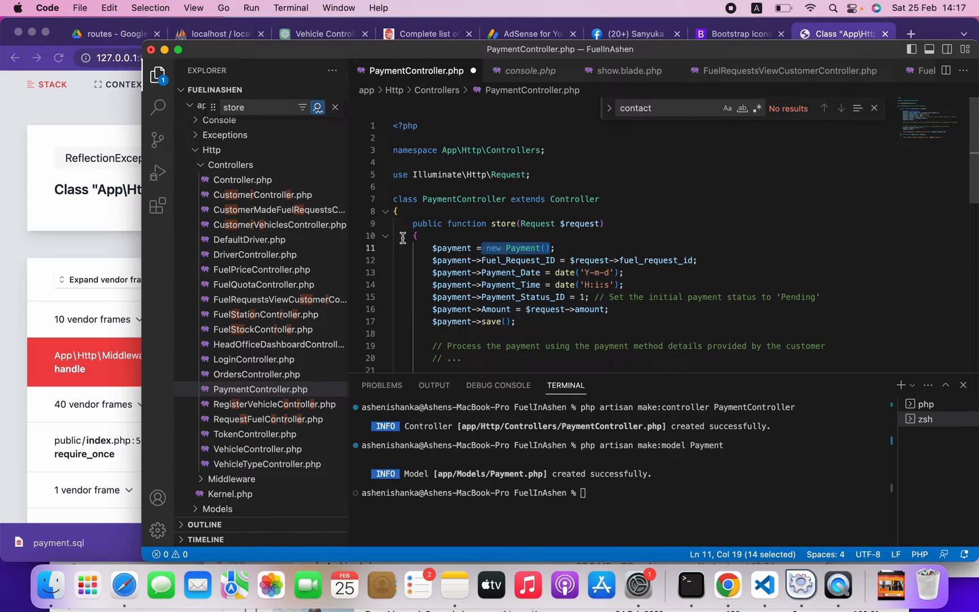
{"action": "mouse_move", "coordinate": [523, 213]}
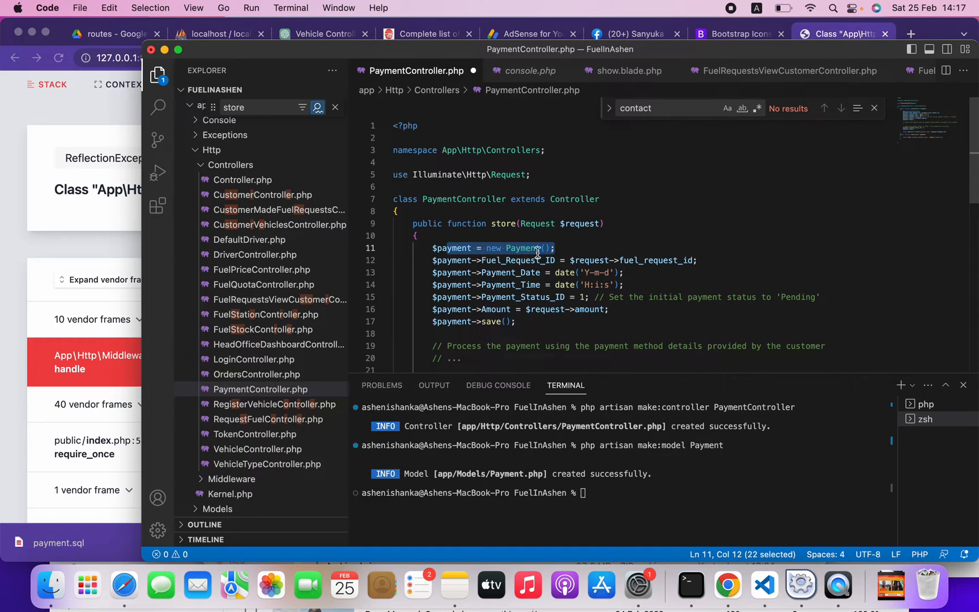
{"action": "left_click", "coordinate": [527, 248]}
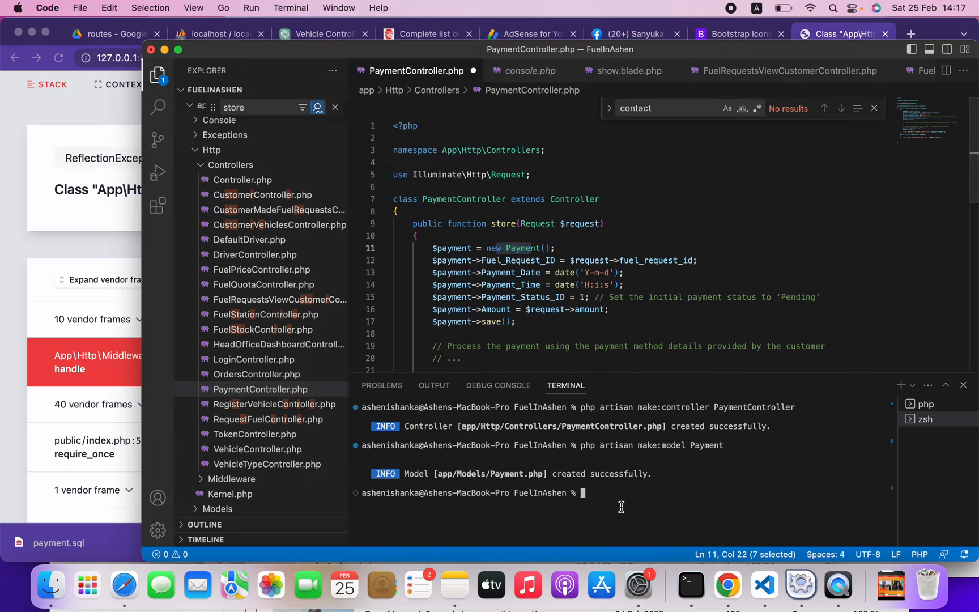
{"action": "type", "text": "php artisan make:model Payment"}
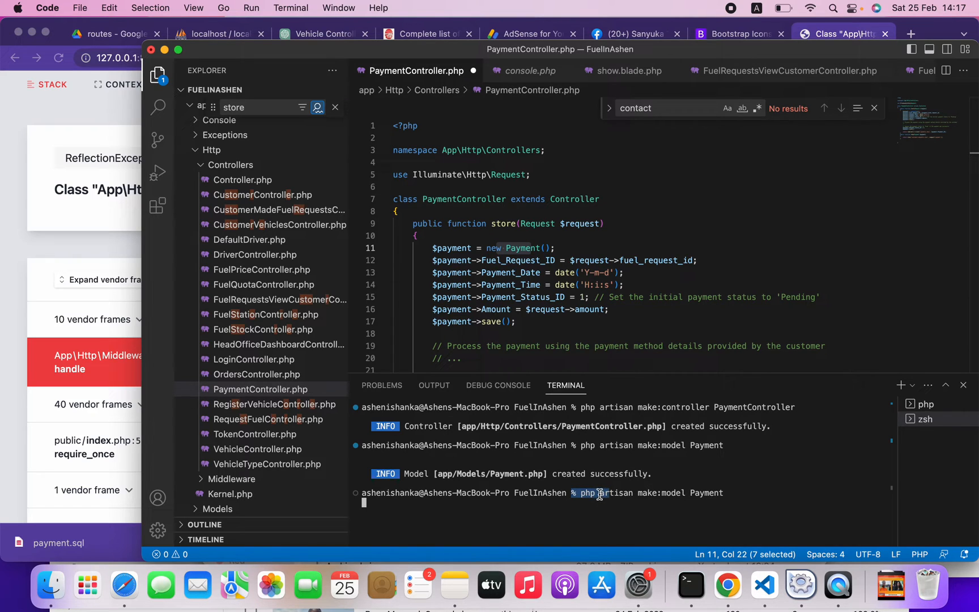
{"action": "mouse_move", "coordinate": [653, 498]}
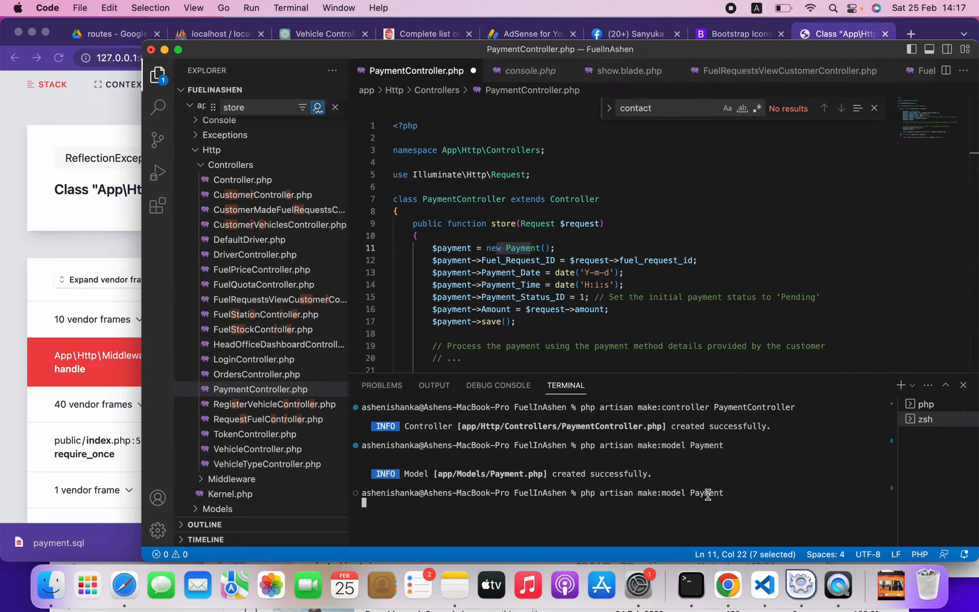
{"action": "double_click", "coordinate": [705, 494]}
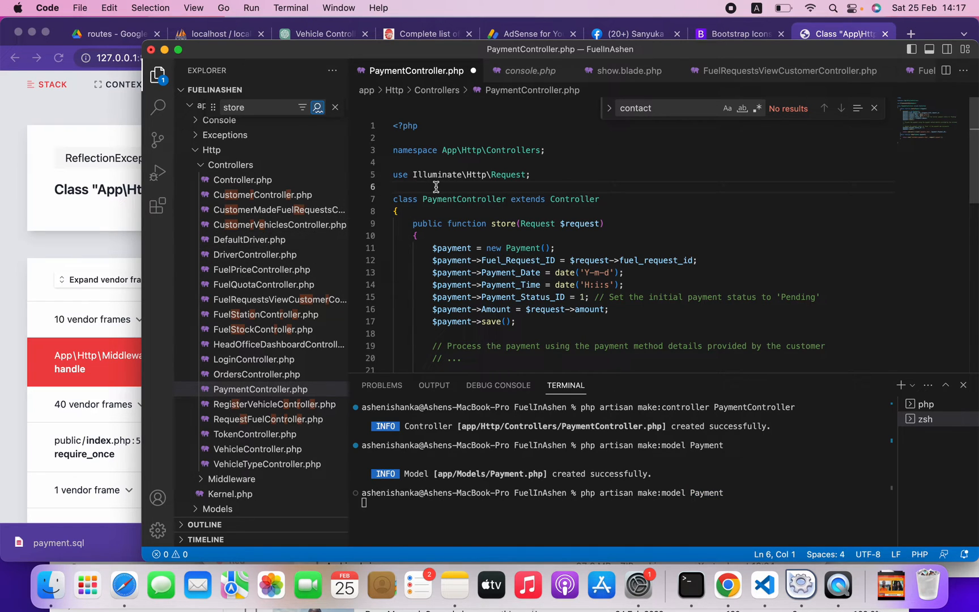
Step: Type 'use App\Models\Payment;' on line 6, comparing against OrdersController's imports
{"action": "type", "text": "use"}
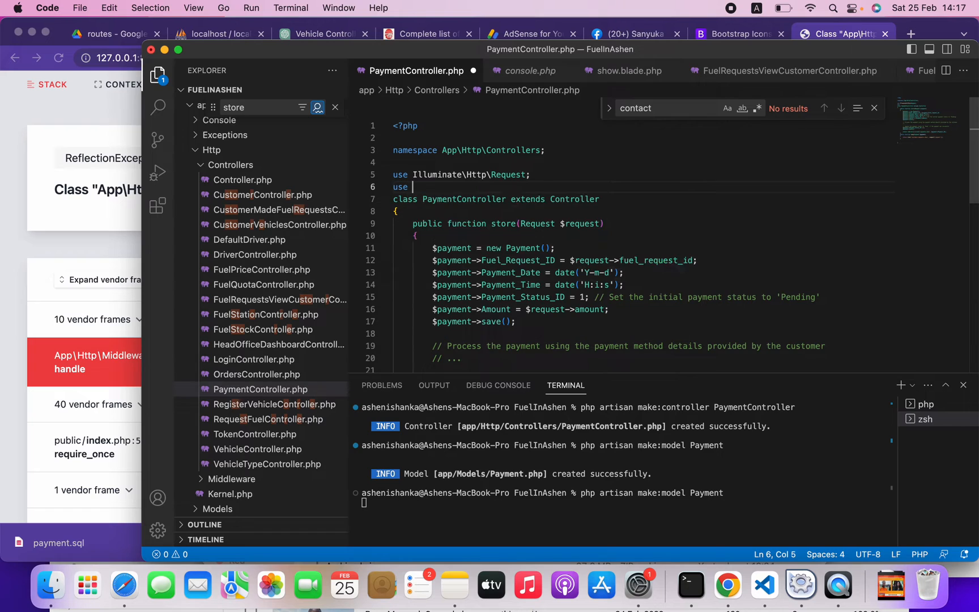
{"action": "type", "text": "A"}
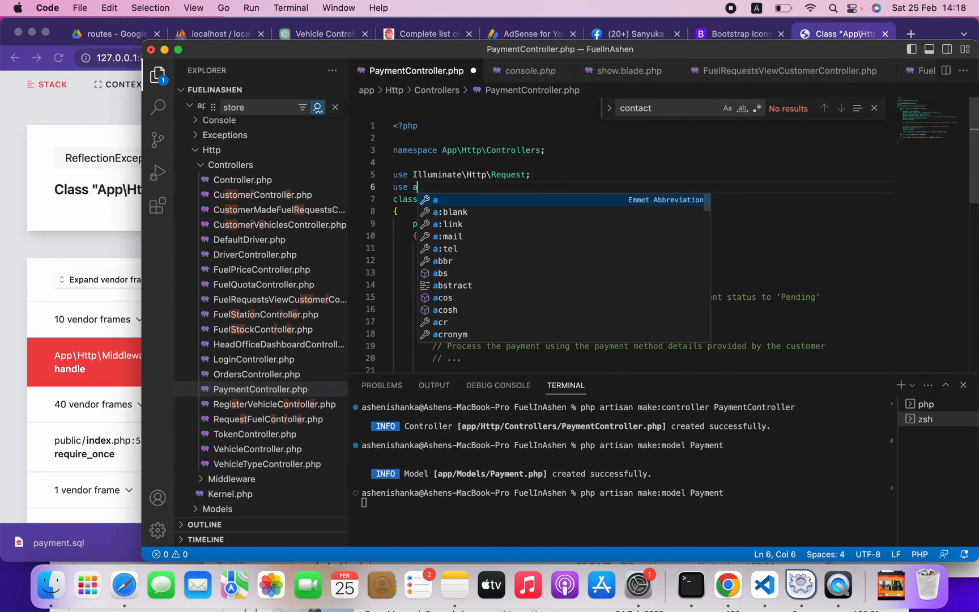
{"action": "type", "text": "=A"}
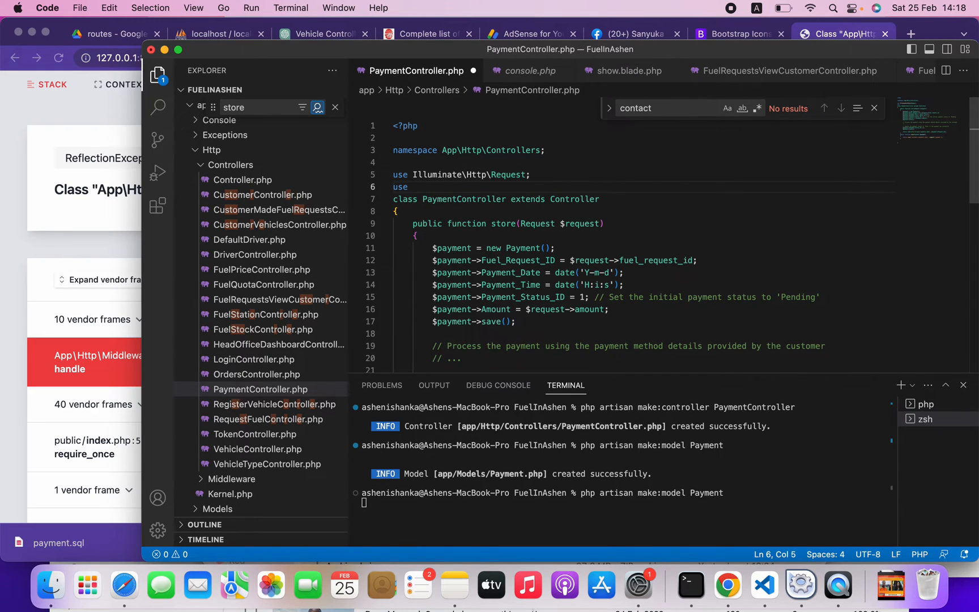
{"action": "type", "text": "App\\"}
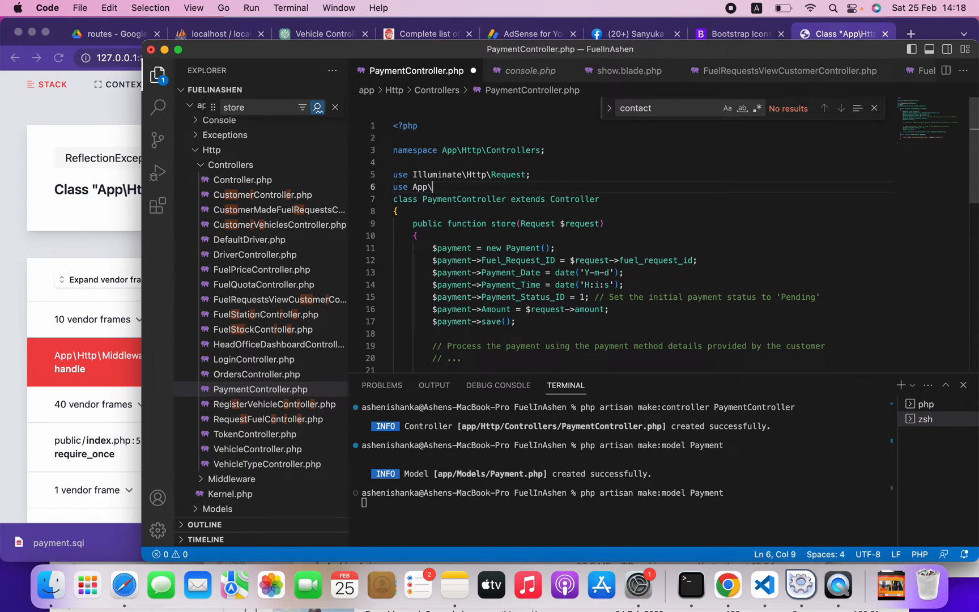
{"action": "type", "text": "M"}
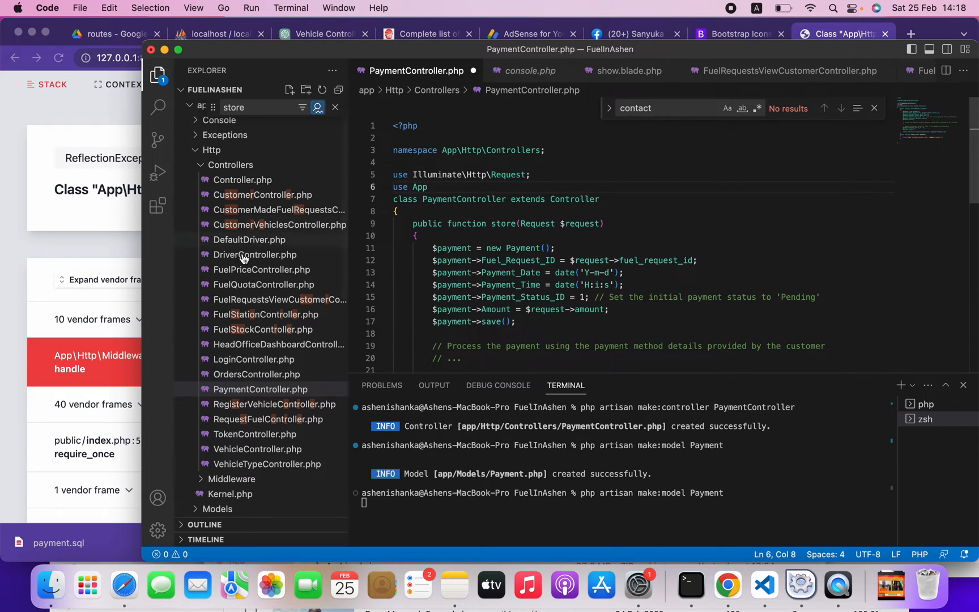
{"action": "left_click", "coordinate": [257, 374]}
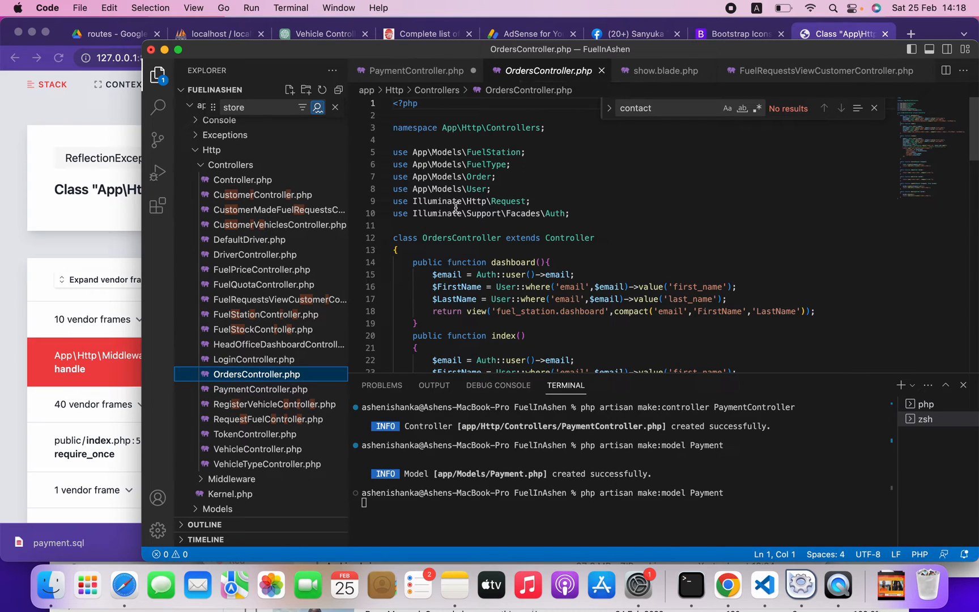
{"action": "mouse_move", "coordinate": [277, 405]}
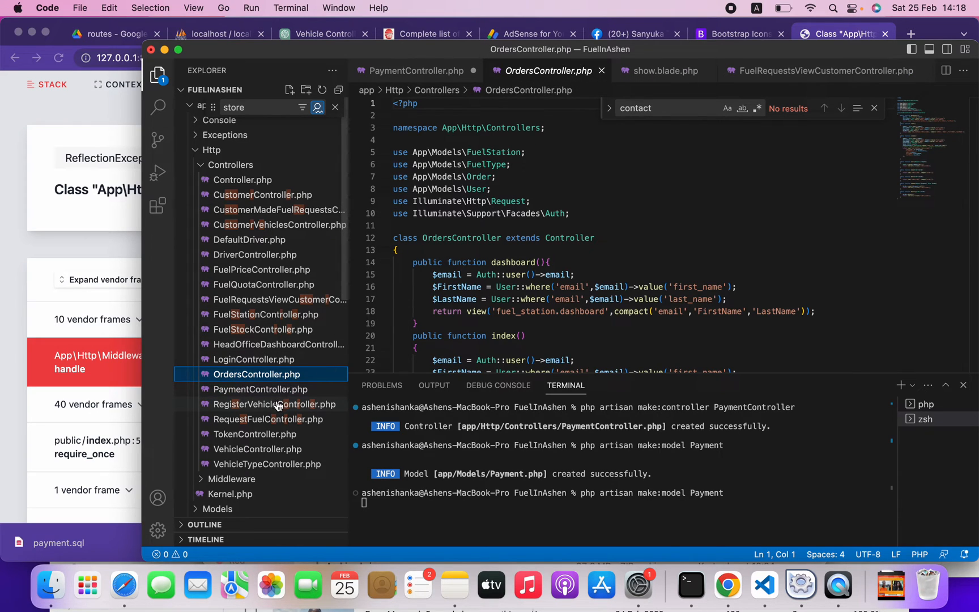
{"action": "left_click", "coordinate": [259, 389]}
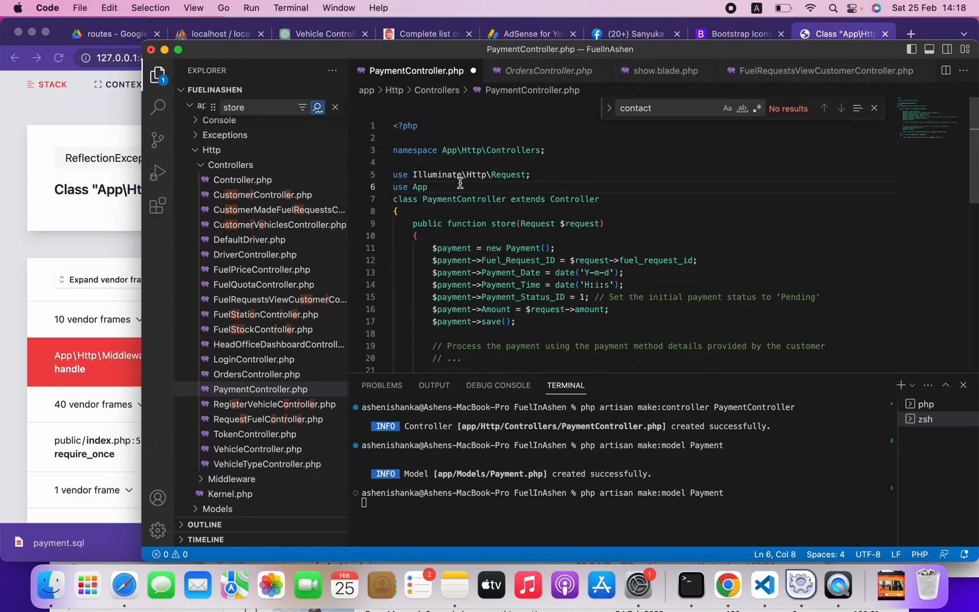
{"action": "type", "text": "\\Mode"}
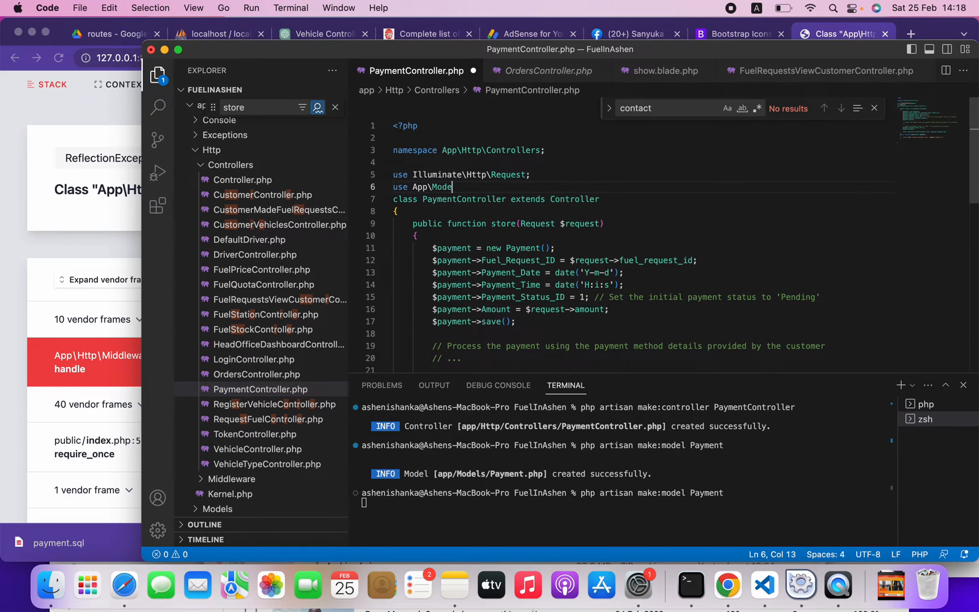
{"action": "type", "text": "ls\\"}
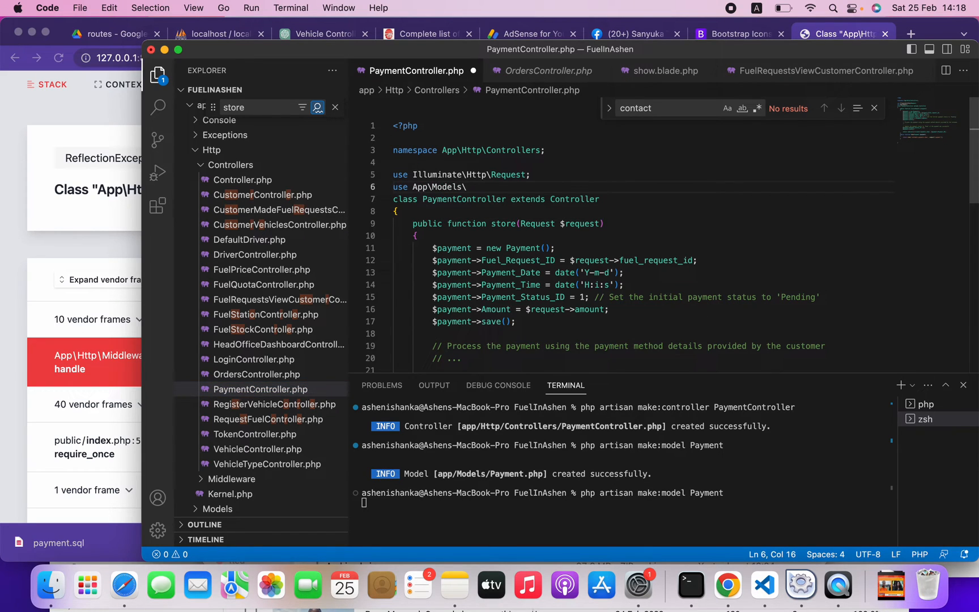
{"action": "type", "text": "Pa"}
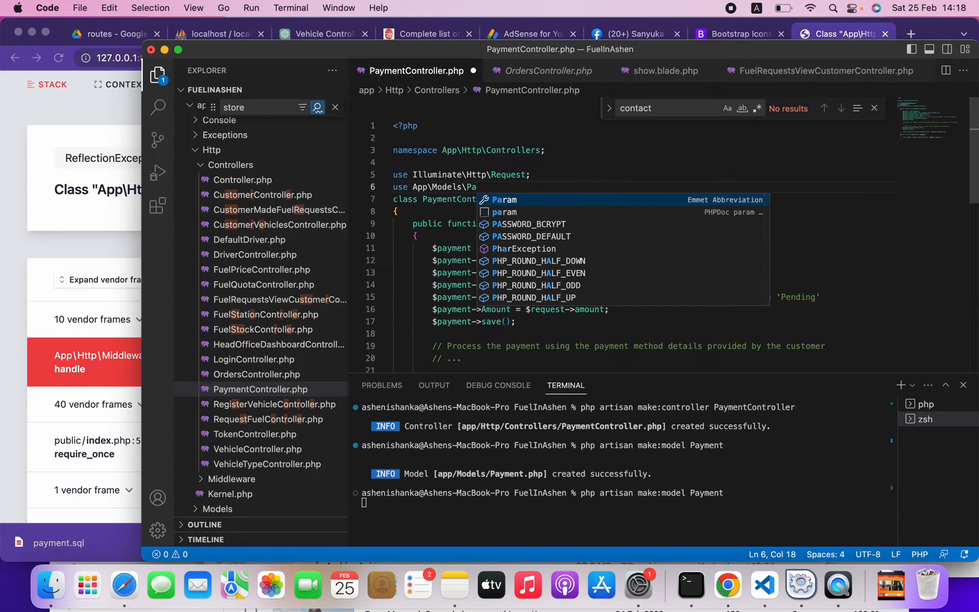
{"action": "type", "text": "ymen"}
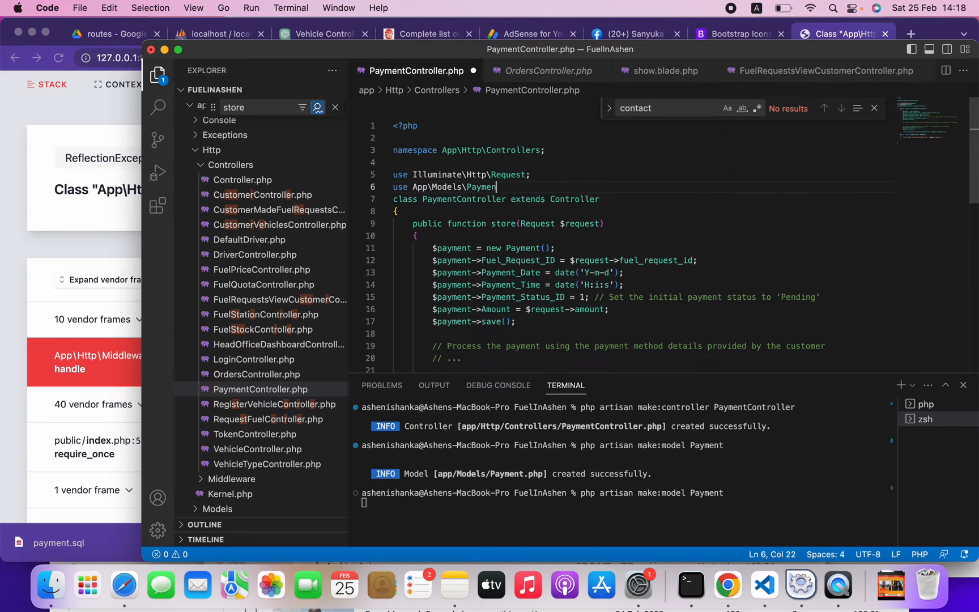
{"action": "type", "text": "t;"}
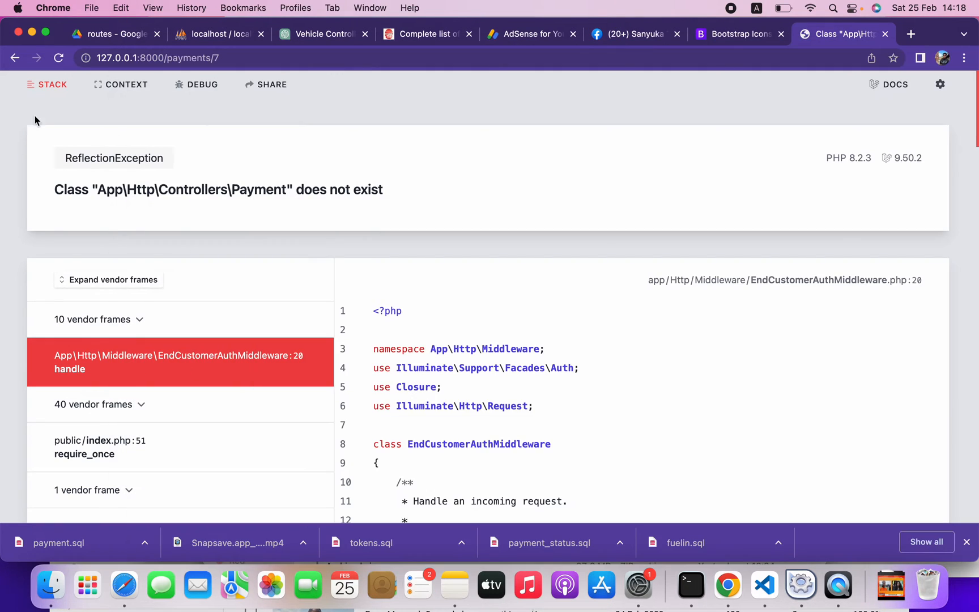
Step: Reload the 127.0.0.1:8000/payments/7 tab in Chrome to recheck the error
{"action": "left_click", "coordinate": [59, 58]}
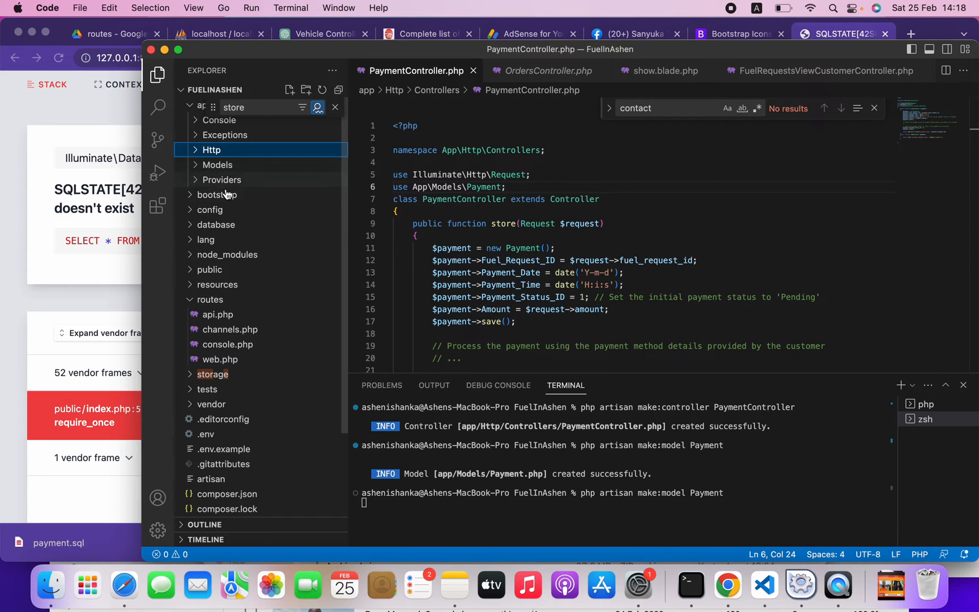
Step: Compare the HeadOfficeLogin and Order models, then add protected $table = 'orders'; to Payment.php
{"action": "left_click", "coordinate": [217, 165]}
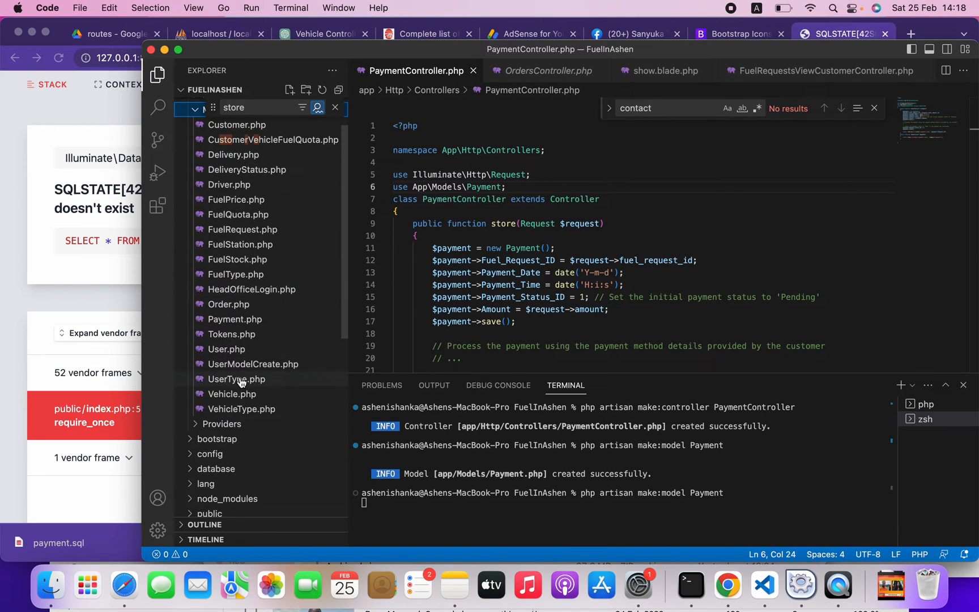
{"action": "left_click", "coordinate": [212, 107]}
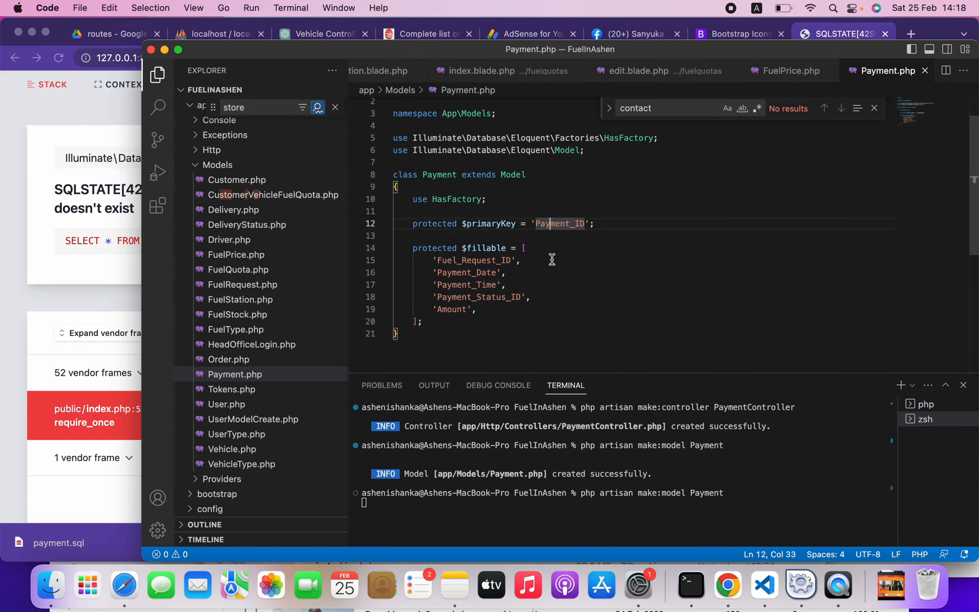
{"action": "mouse_move", "coordinate": [492, 269]}
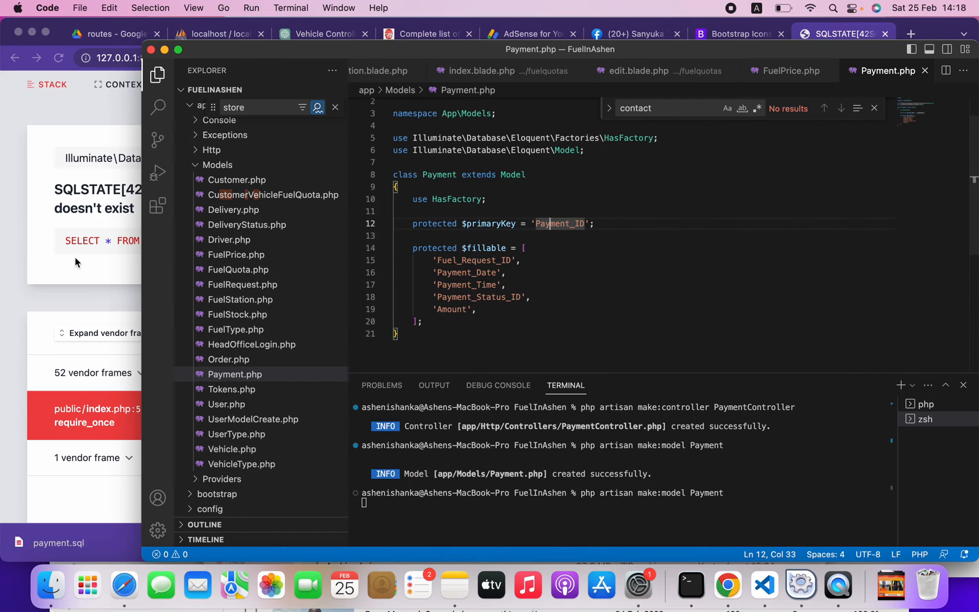
{"action": "left_click", "coordinate": [252, 344]}
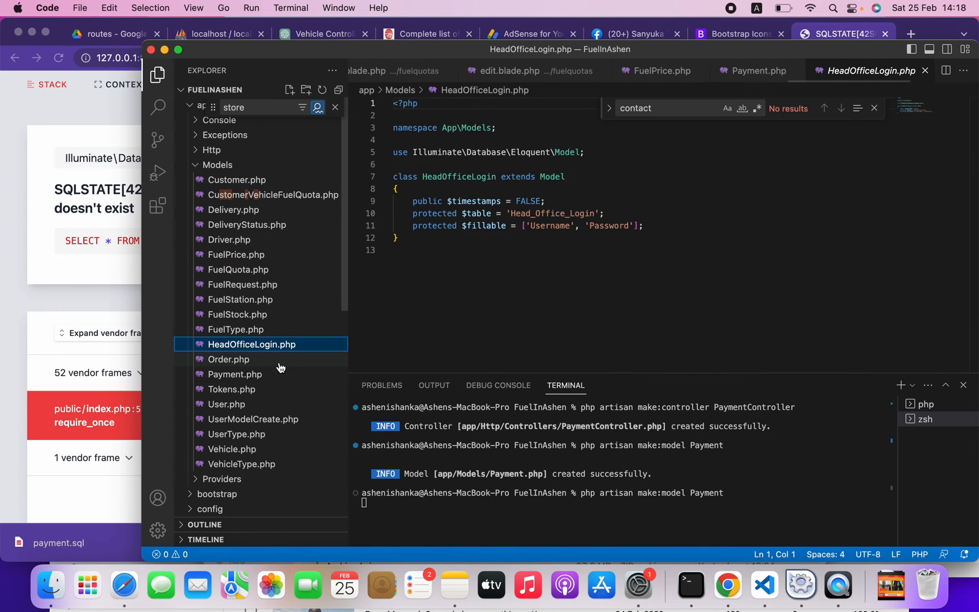
{"action": "left_click", "coordinate": [229, 359]}
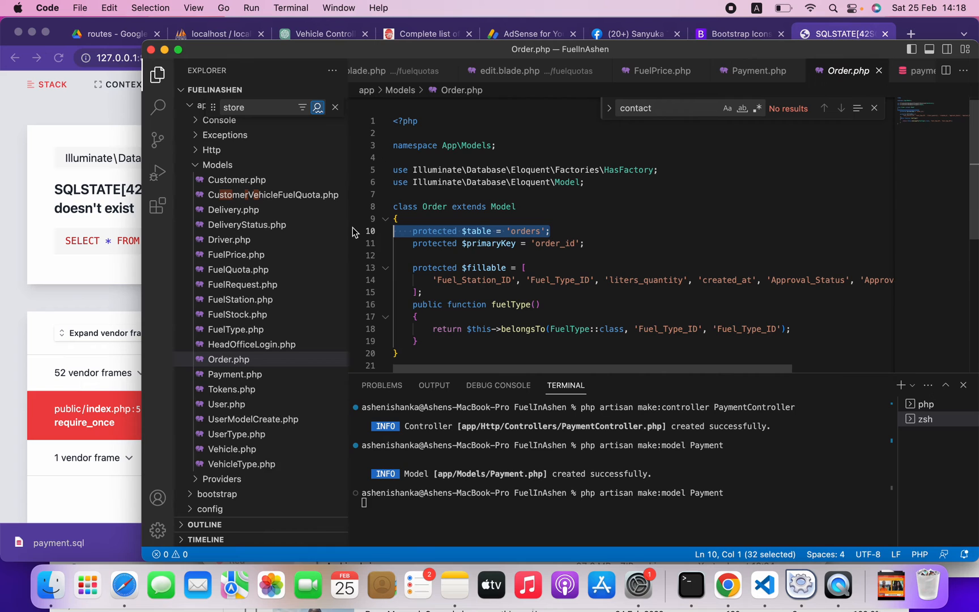
{"action": "left_click", "coordinate": [236, 374]}
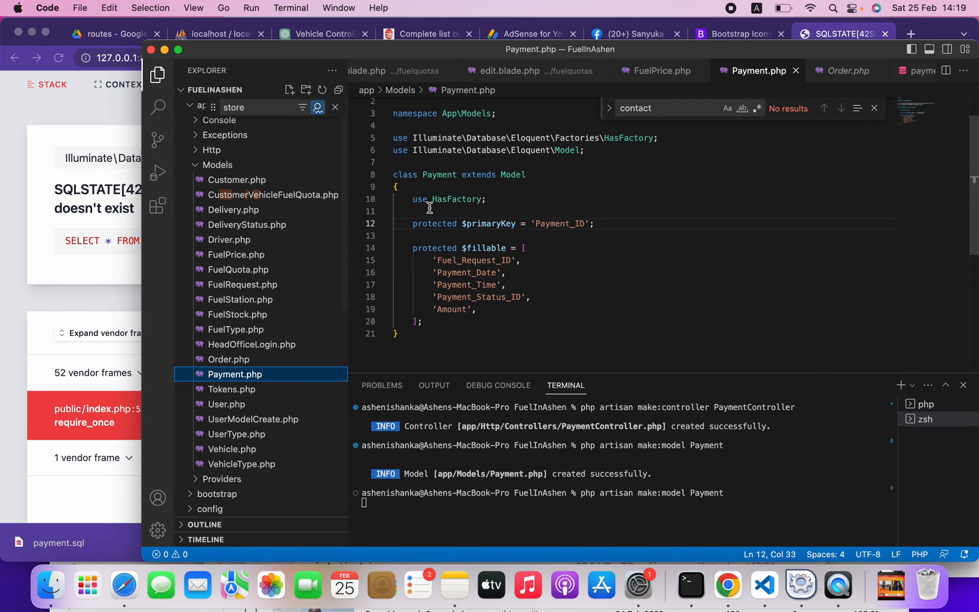
{"action": "type", "text": "protected $table = 'orders';"}
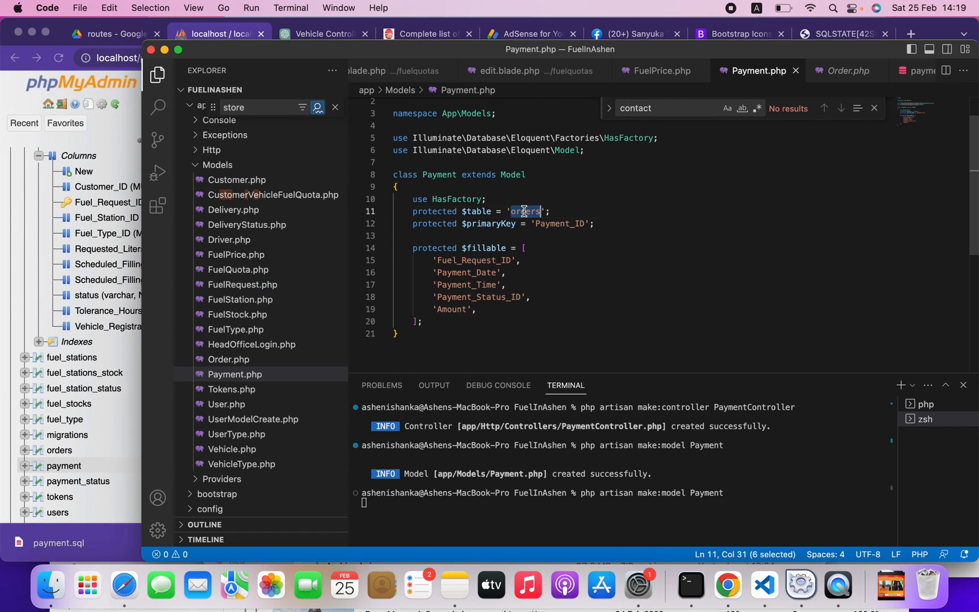
Step: Change the Payment model's $table value to 'payment' and return to Chrome's SQLSTATE error tab
{"action": "type", "text": "payment"}
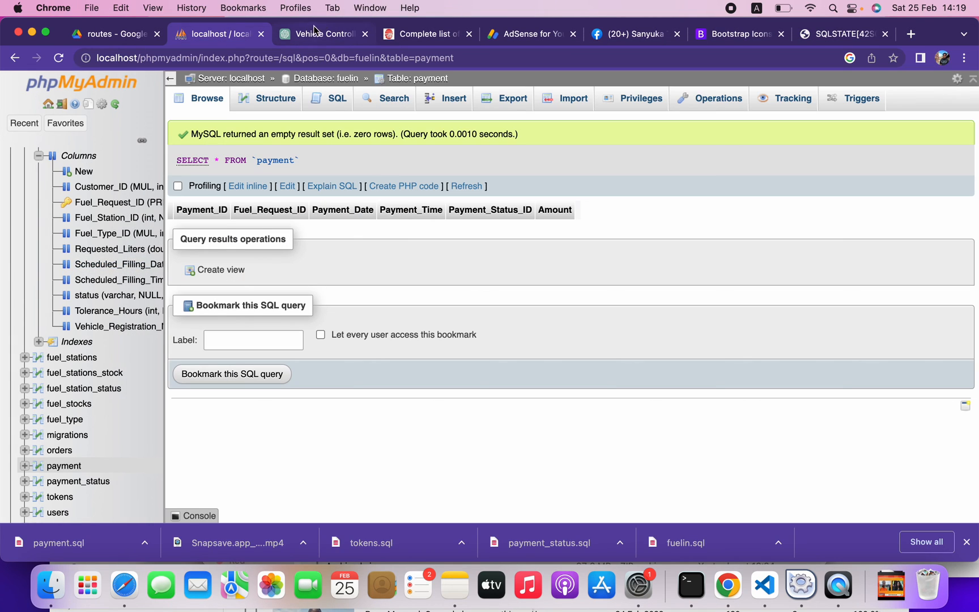
{"action": "left_click", "coordinate": [845, 34]}
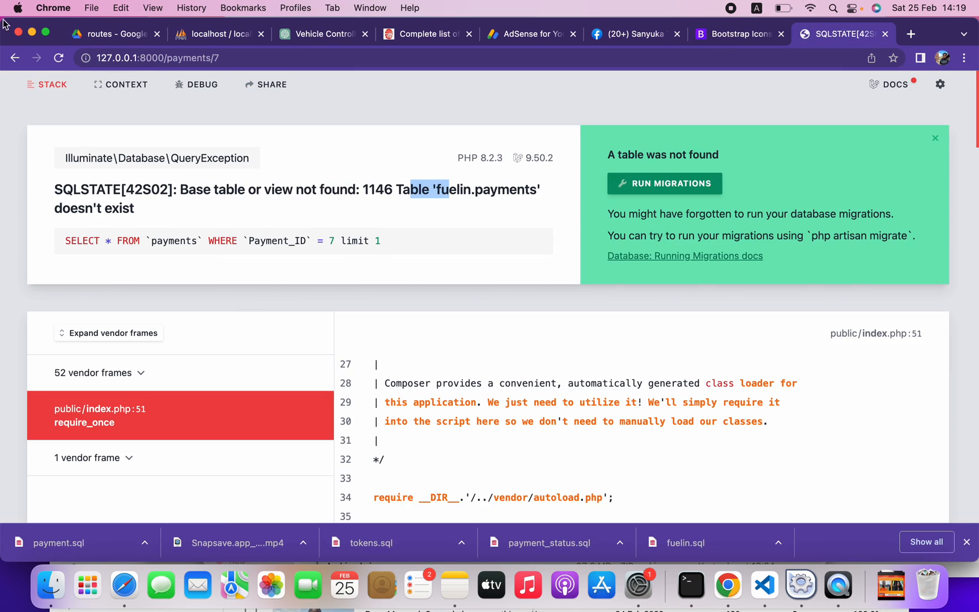